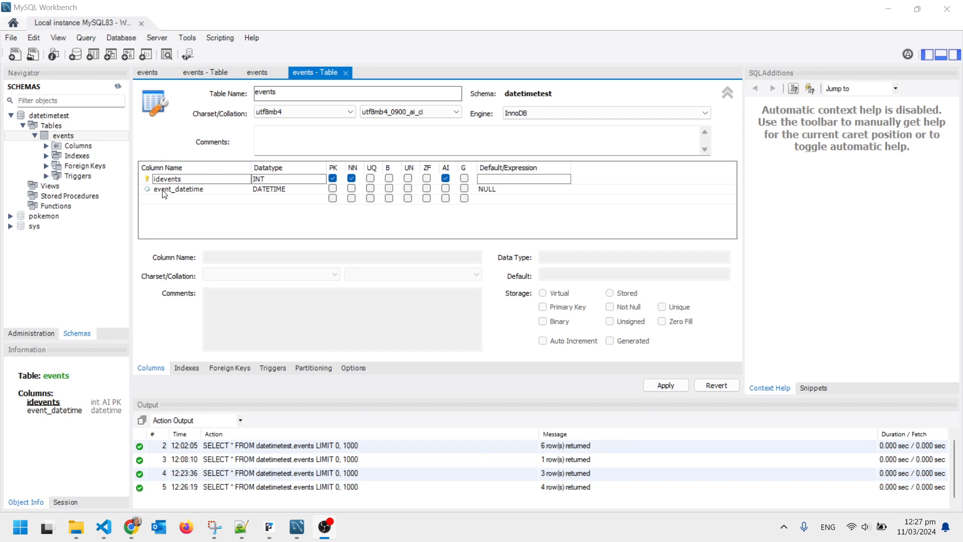
mouse_move(272, 199)
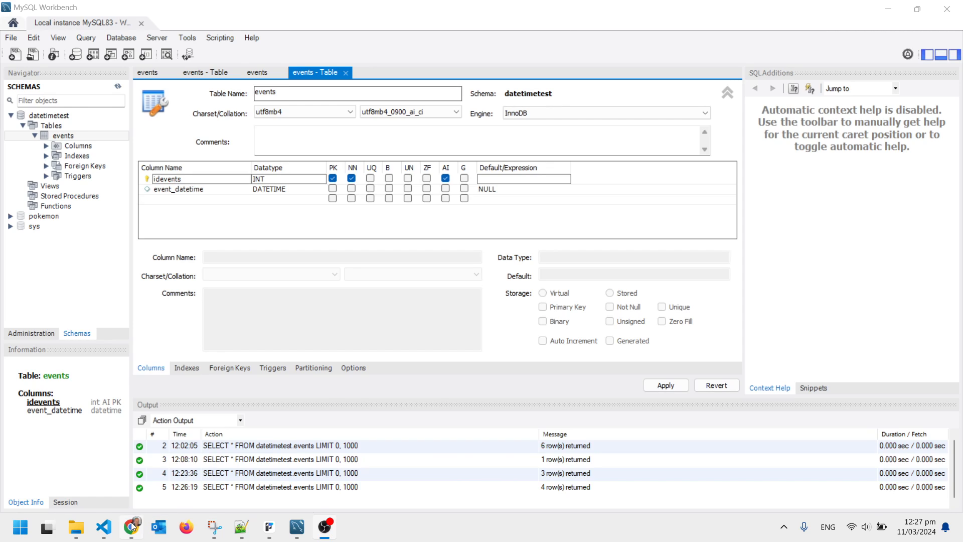
Pick 02:29 pm for the 12/03/2024 event in Chrome's Submit Event form and submit it
left_click(131, 527)
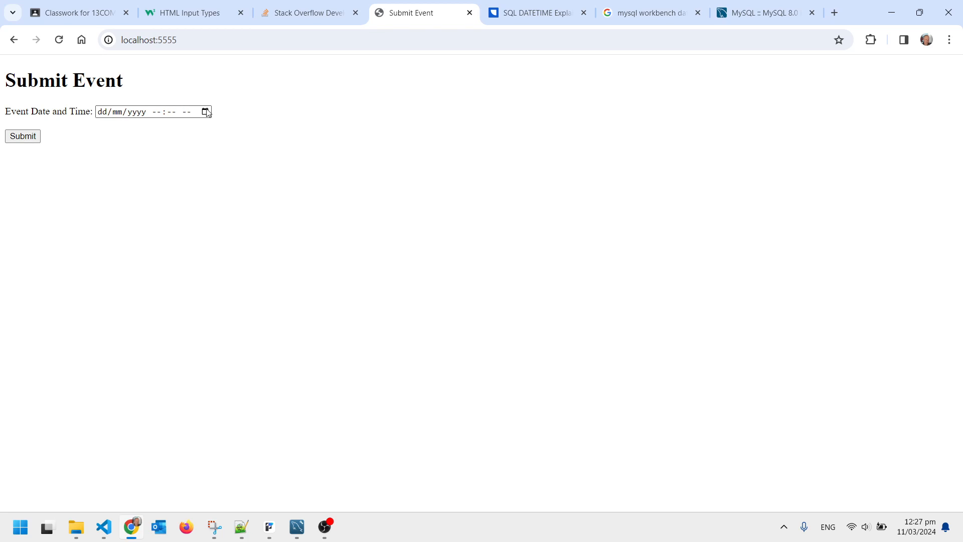
left_click(206, 111)
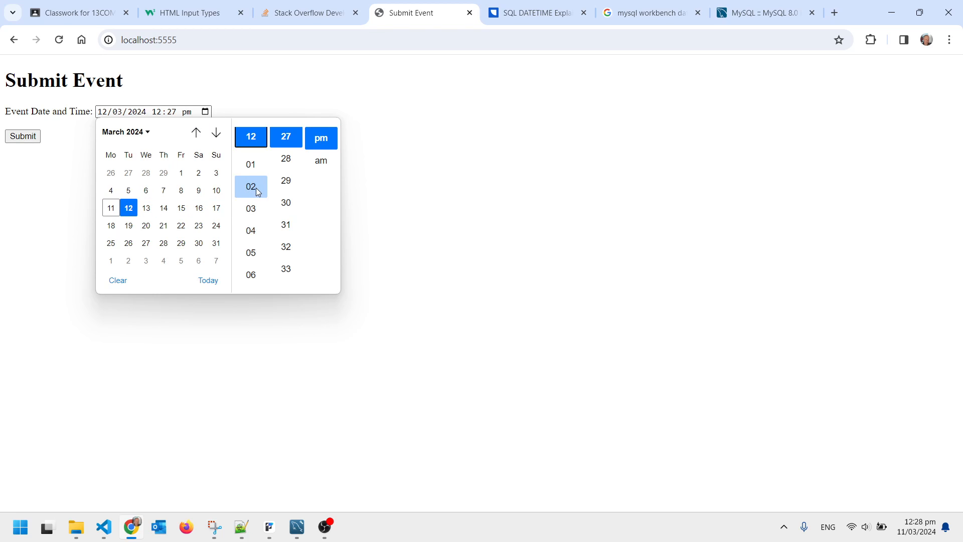
left_click(286, 180)
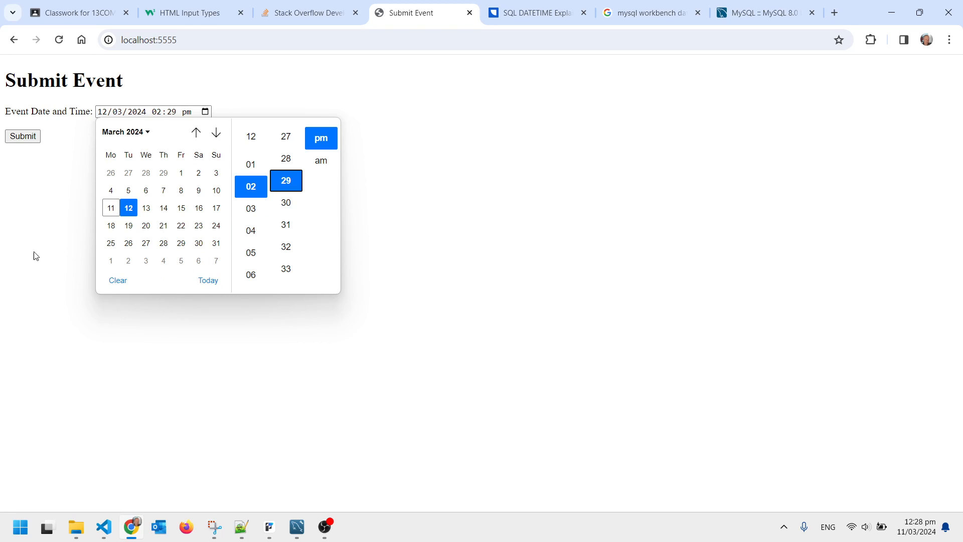
left_click(117, 280)
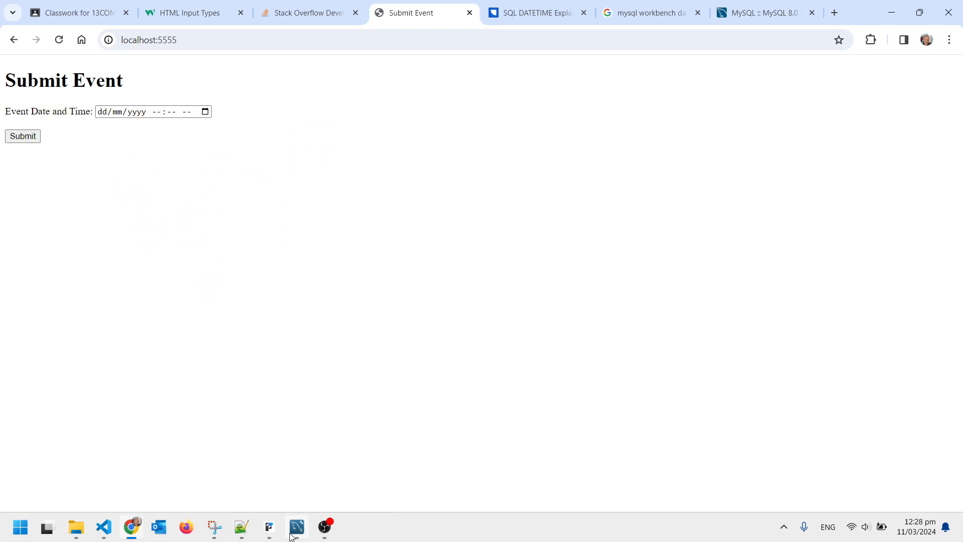
left_click(296, 526)
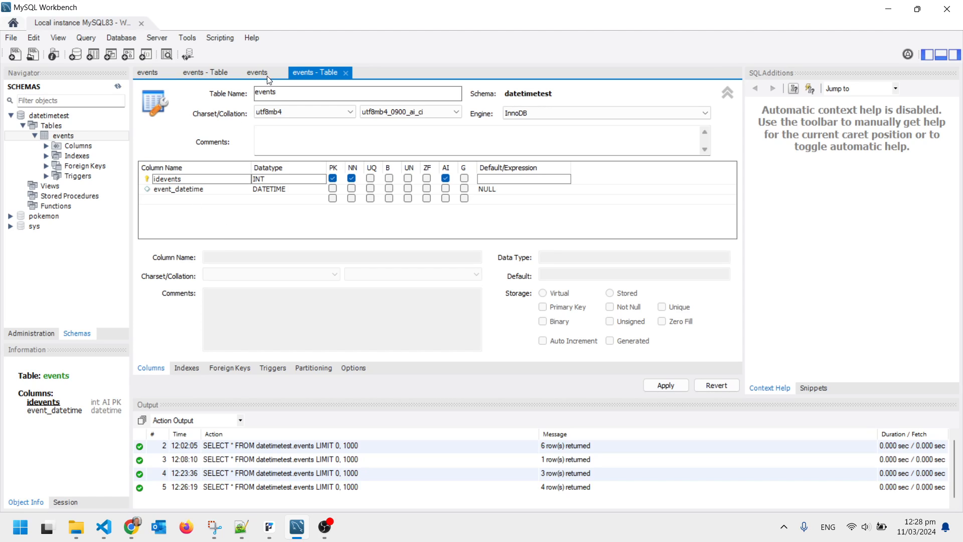
mouse_move(123, 135)
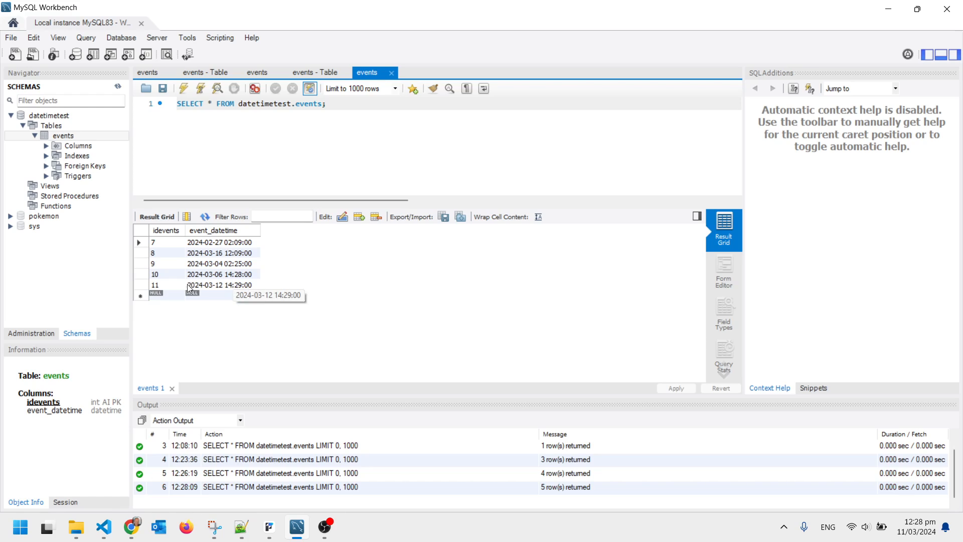
mouse_move(151, 531)
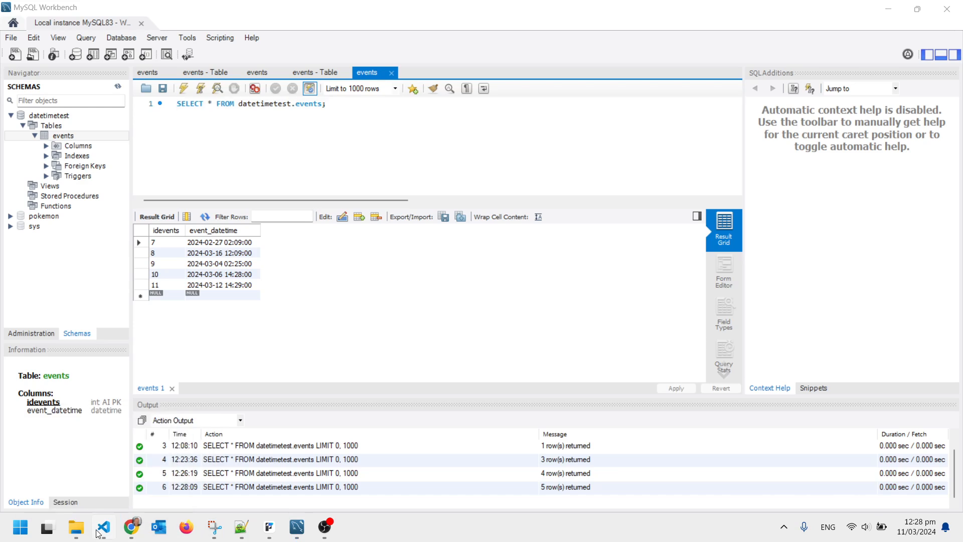
Show index.html in VS Code with its datetime-local event input on line 10
left_click(104, 527)
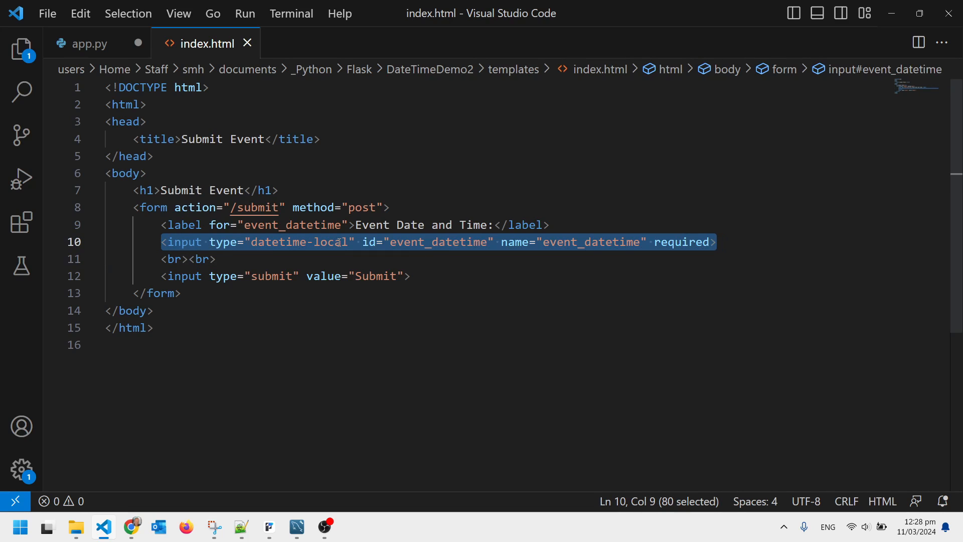
mouse_move(229, 418)
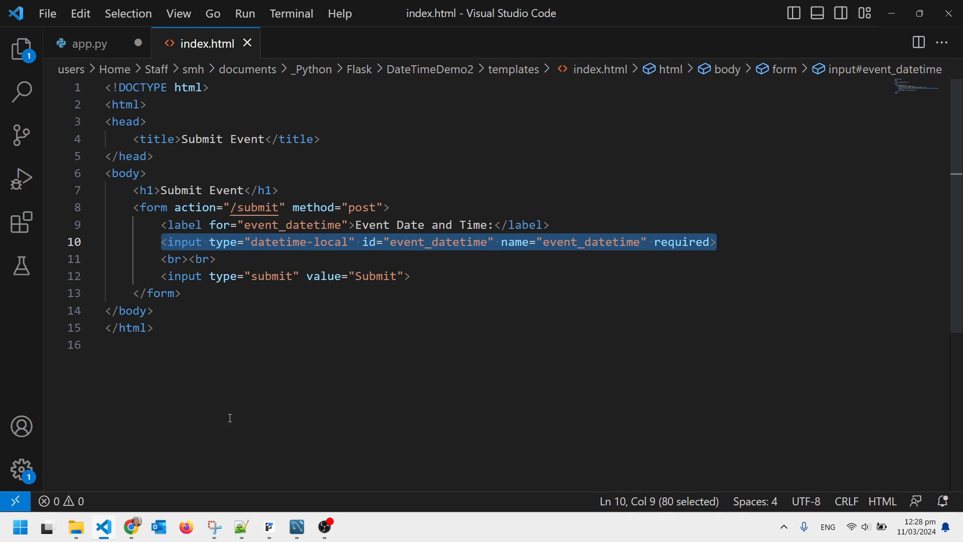
Show app.py's submit route, highlighting 'event_datetime' and the strptime format string
left_click(90, 43)
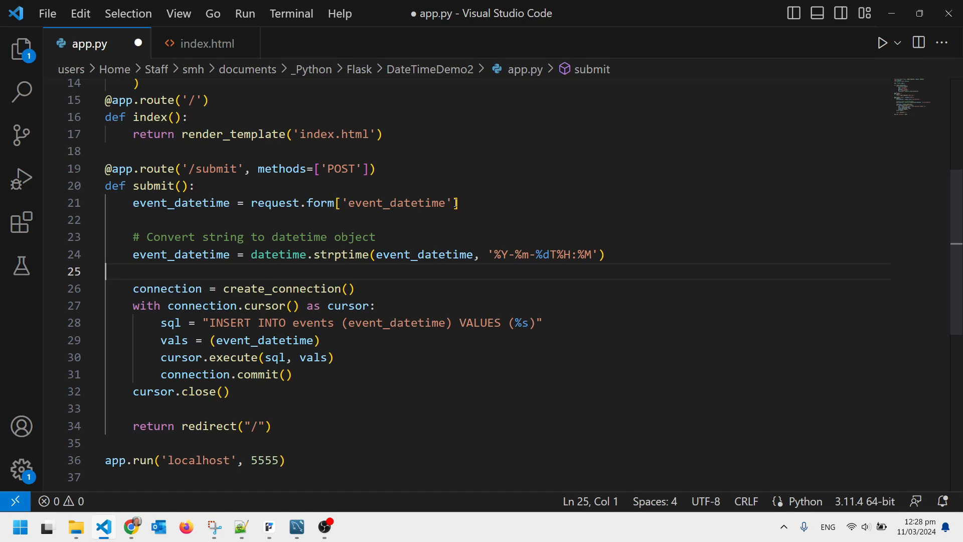
double_click(396, 202)
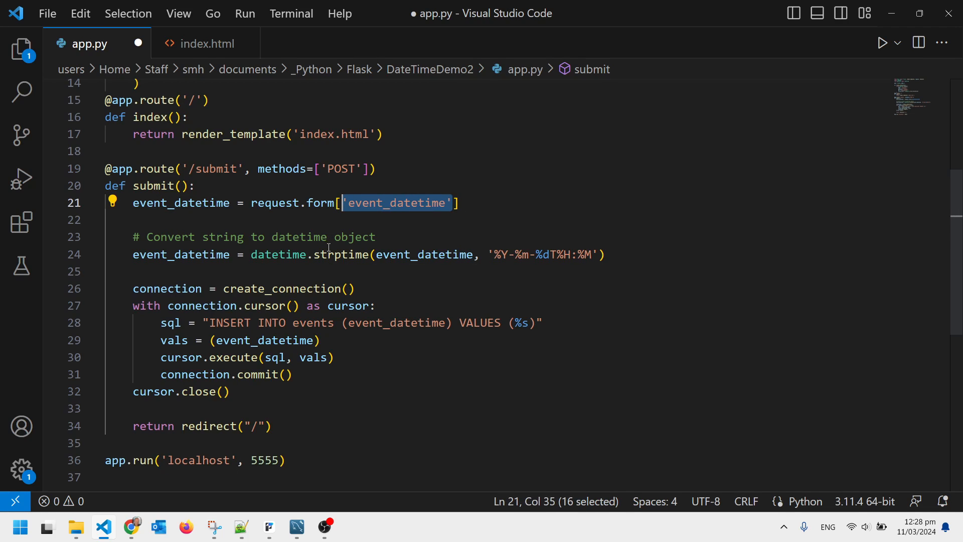
left_click(341, 253)
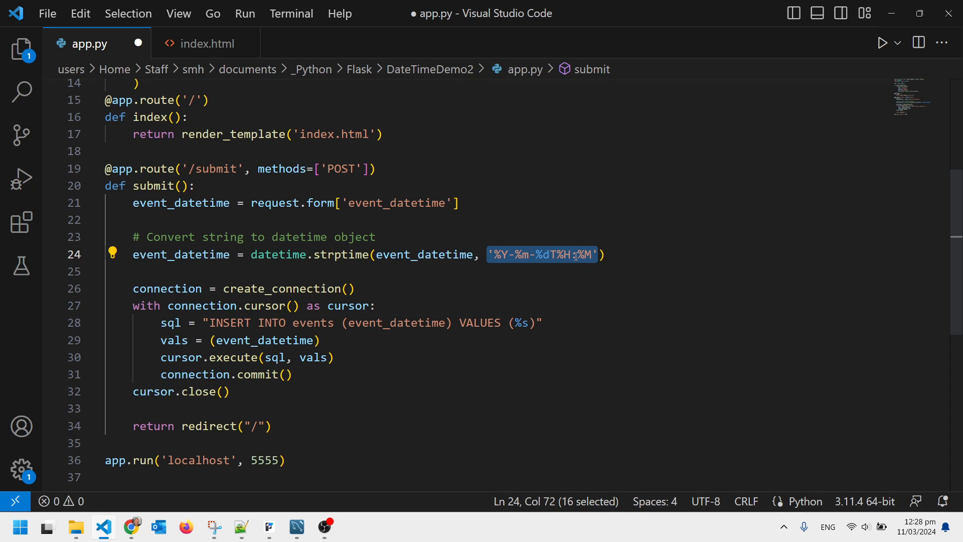
mouse_move(275, 357)
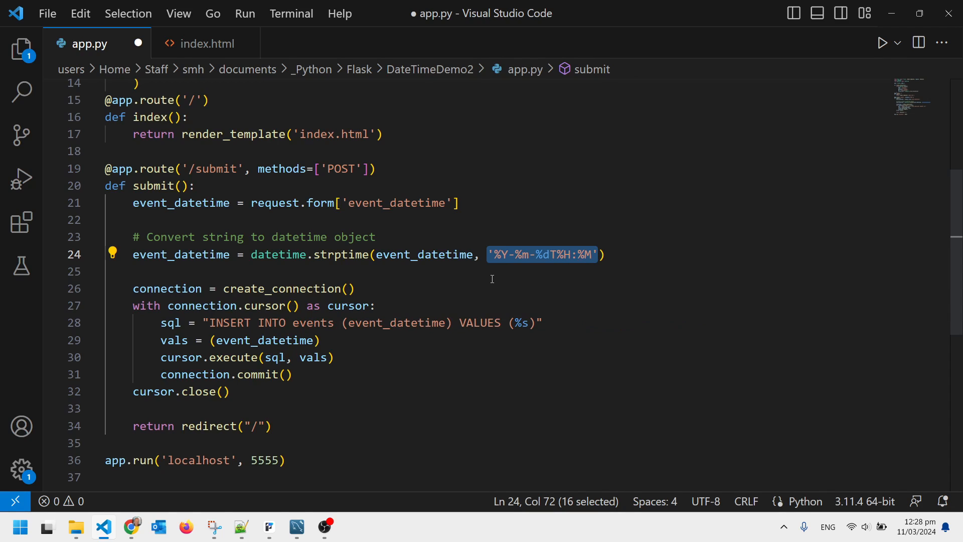
left_click(488, 271)
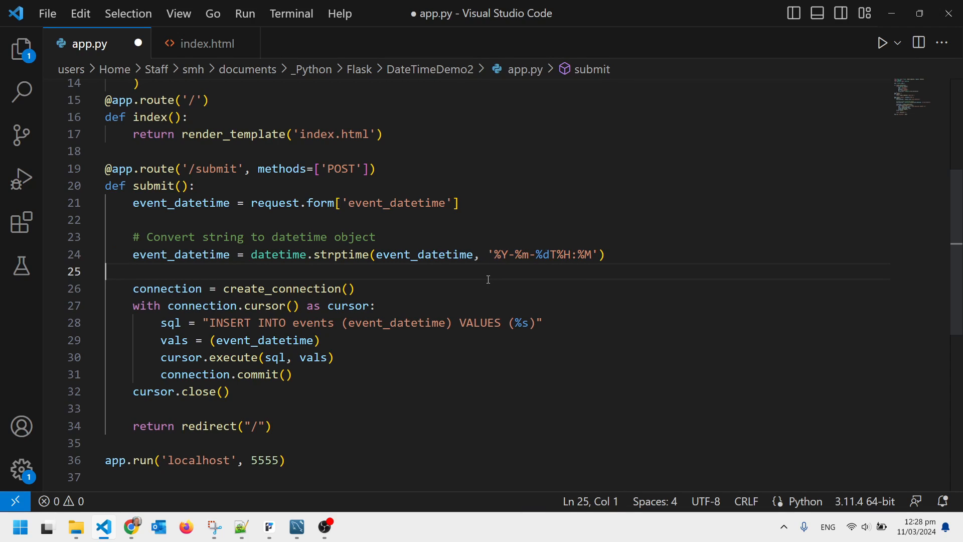
mouse_move(620, 280)
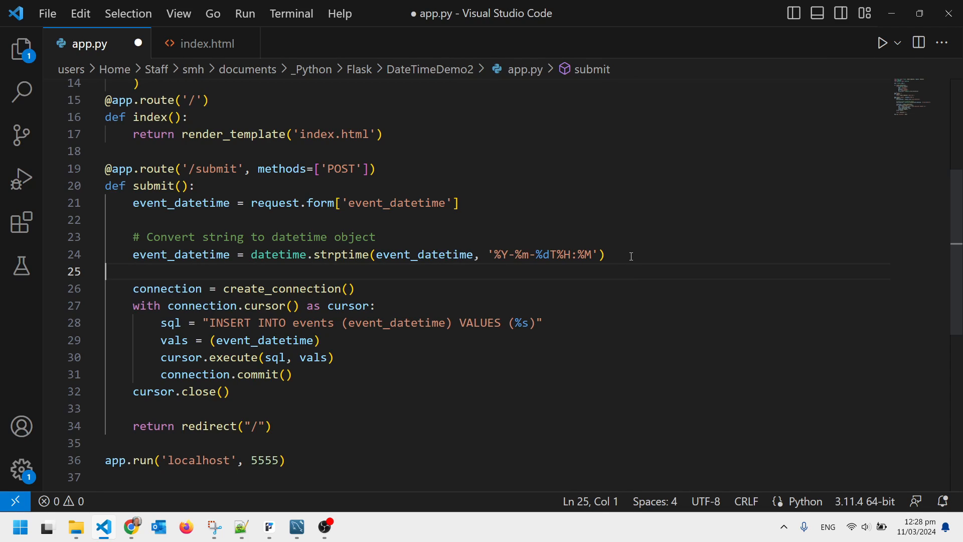
mouse_move(625, 252)
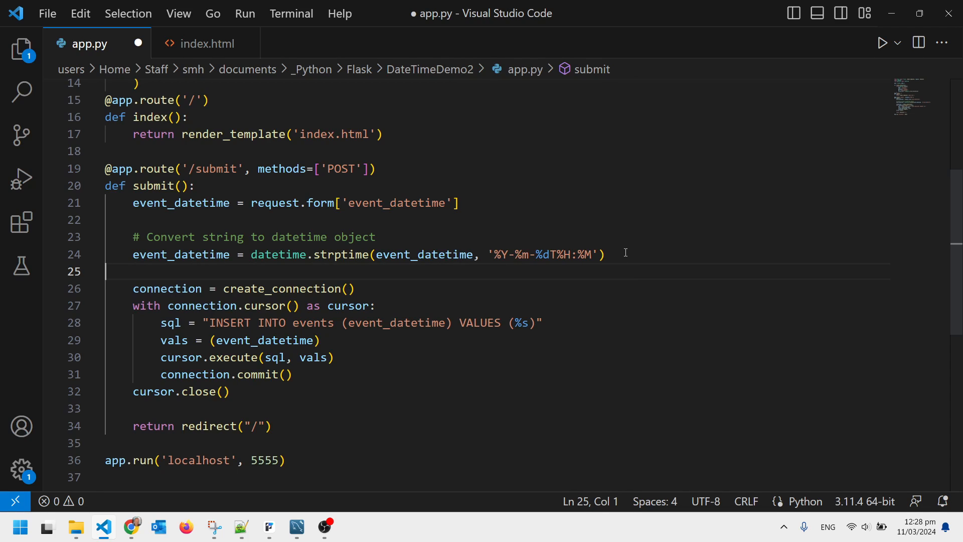
mouse_move(805, 193)
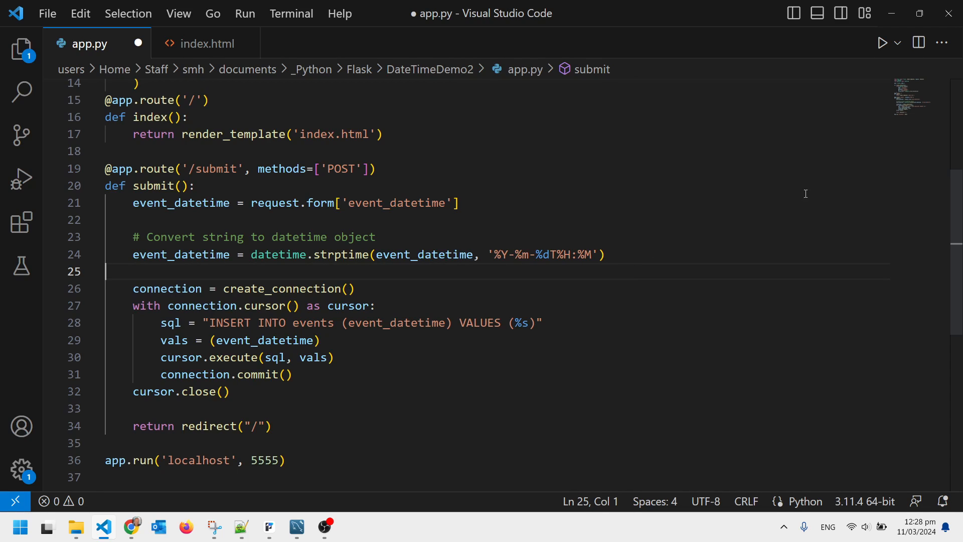